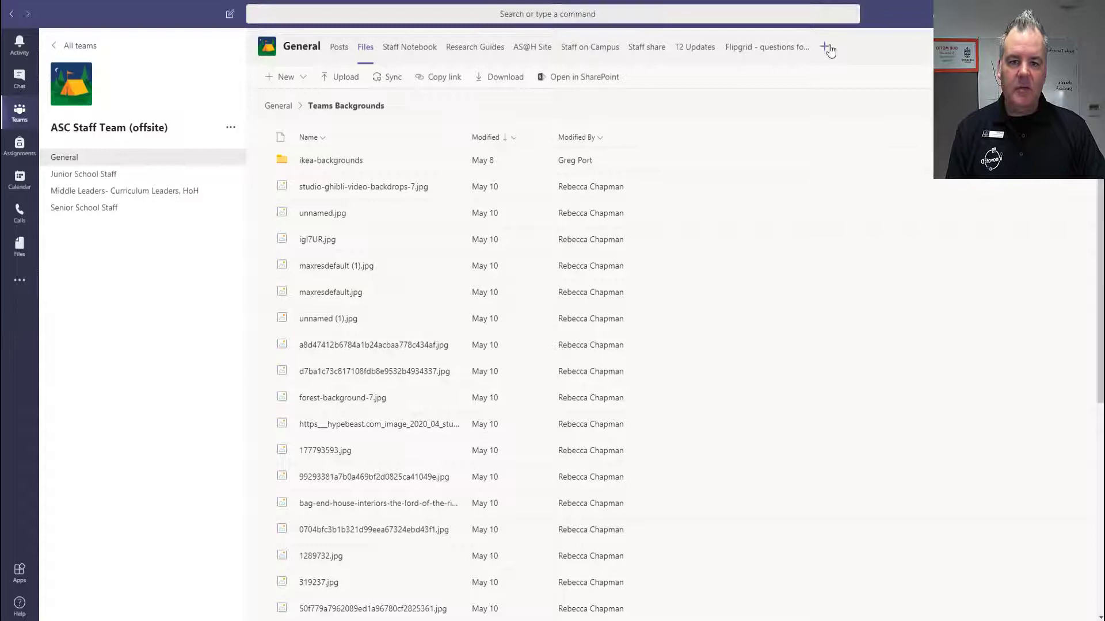
Begin a new Website tab in the General channel
click(826, 46)
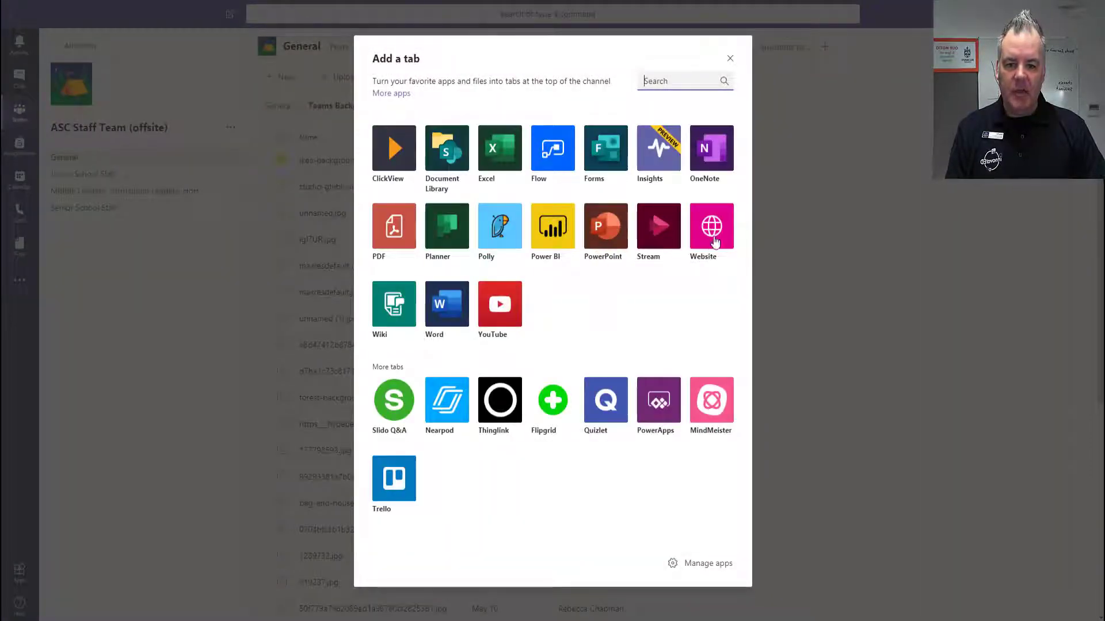
click(712, 226)
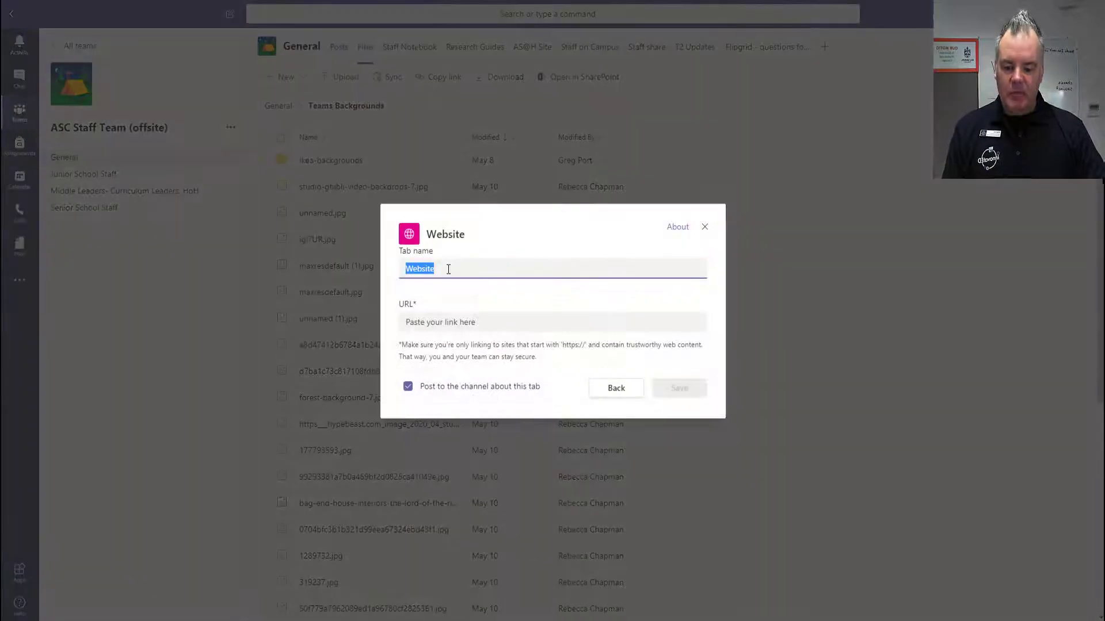
Name the tab 'Images for backgrounds', link the Teams Backgrounds folder, skip the channel post, and save
text(Images for backgrounds)
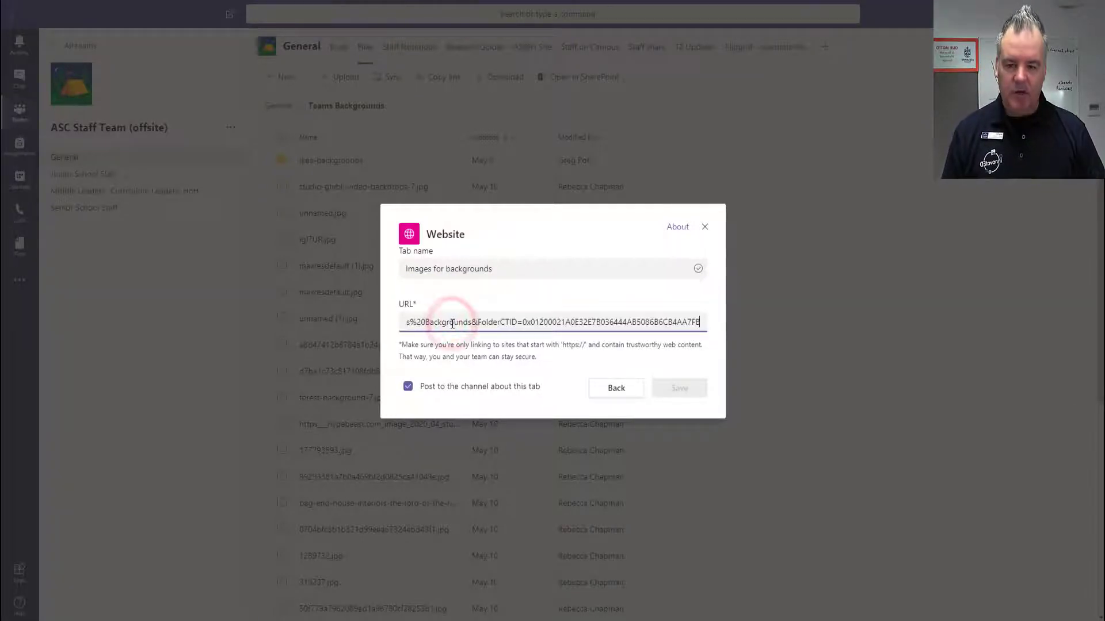
click(407, 387)
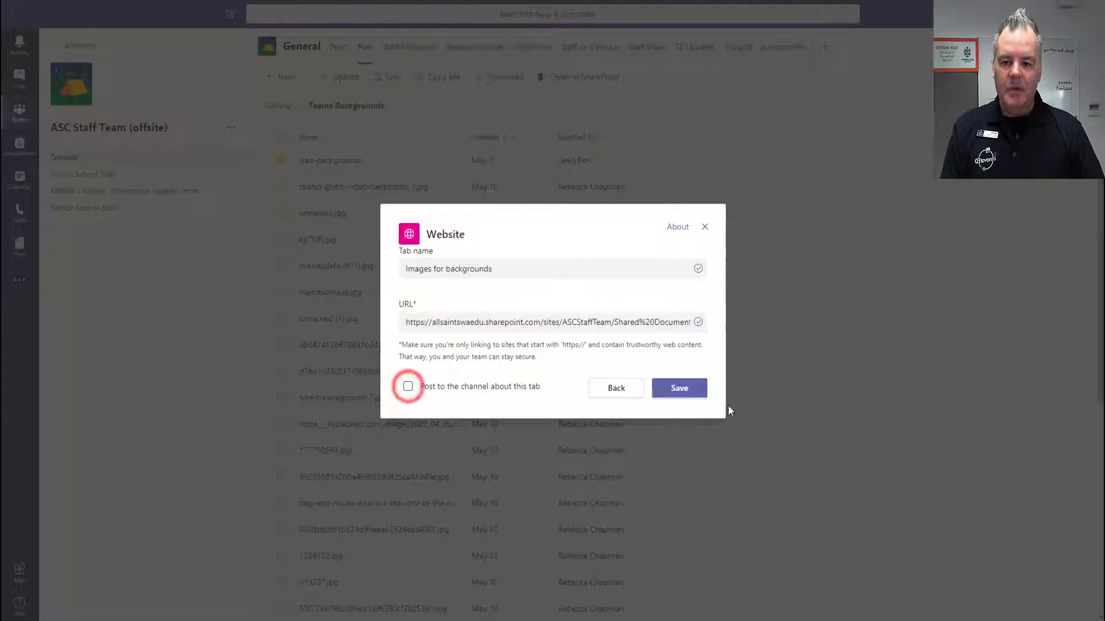
click(679, 388)
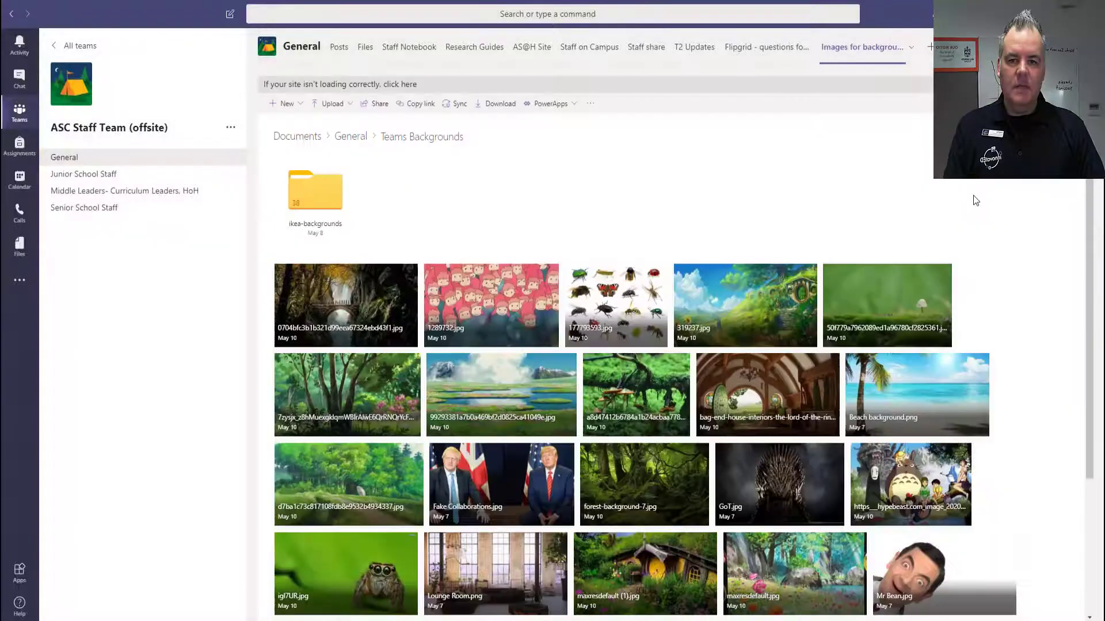